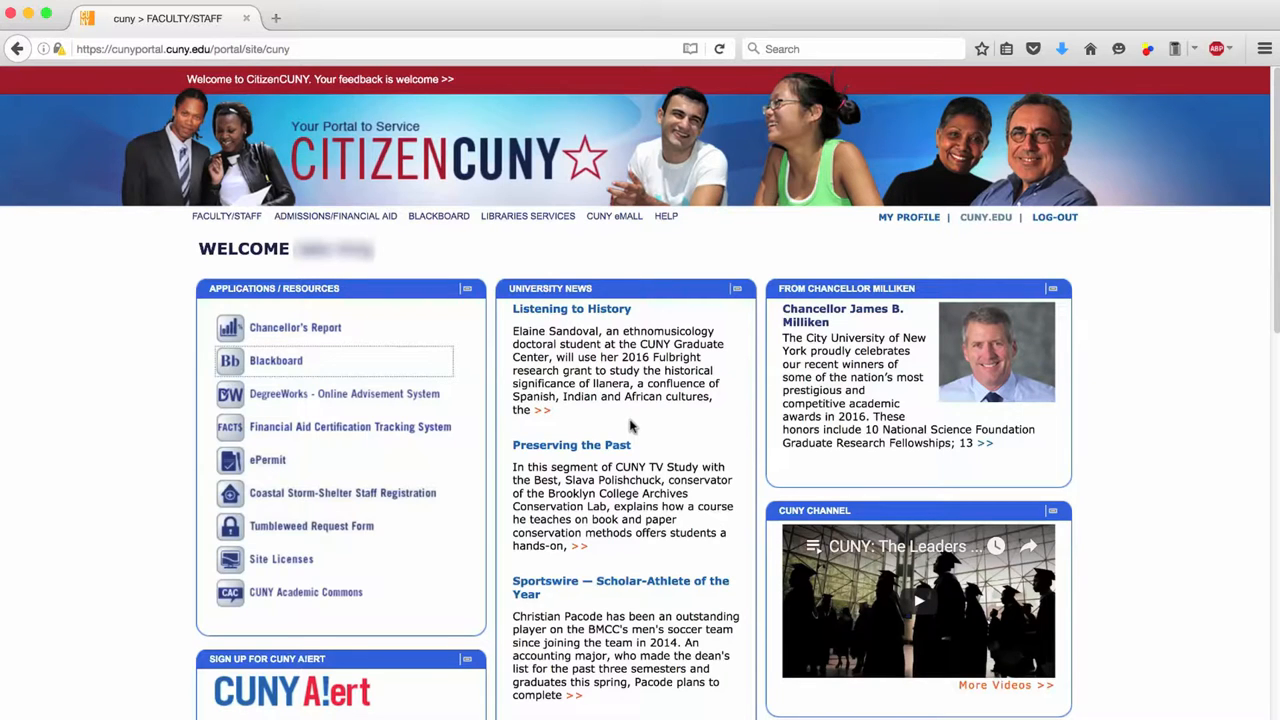
pyautogui.moveTo(300, 367)
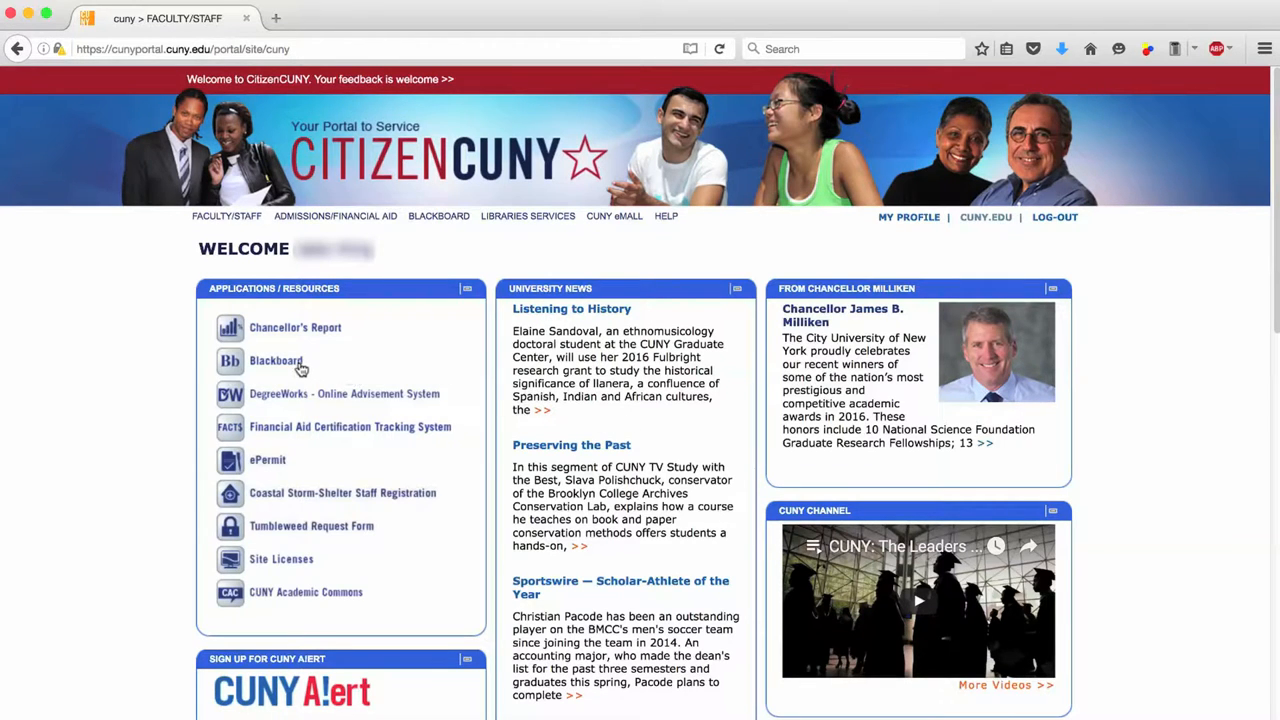
# Open Blackboard from the CUNY portal and enter the KCATT Bb Training course.
pyautogui.click(276, 360)
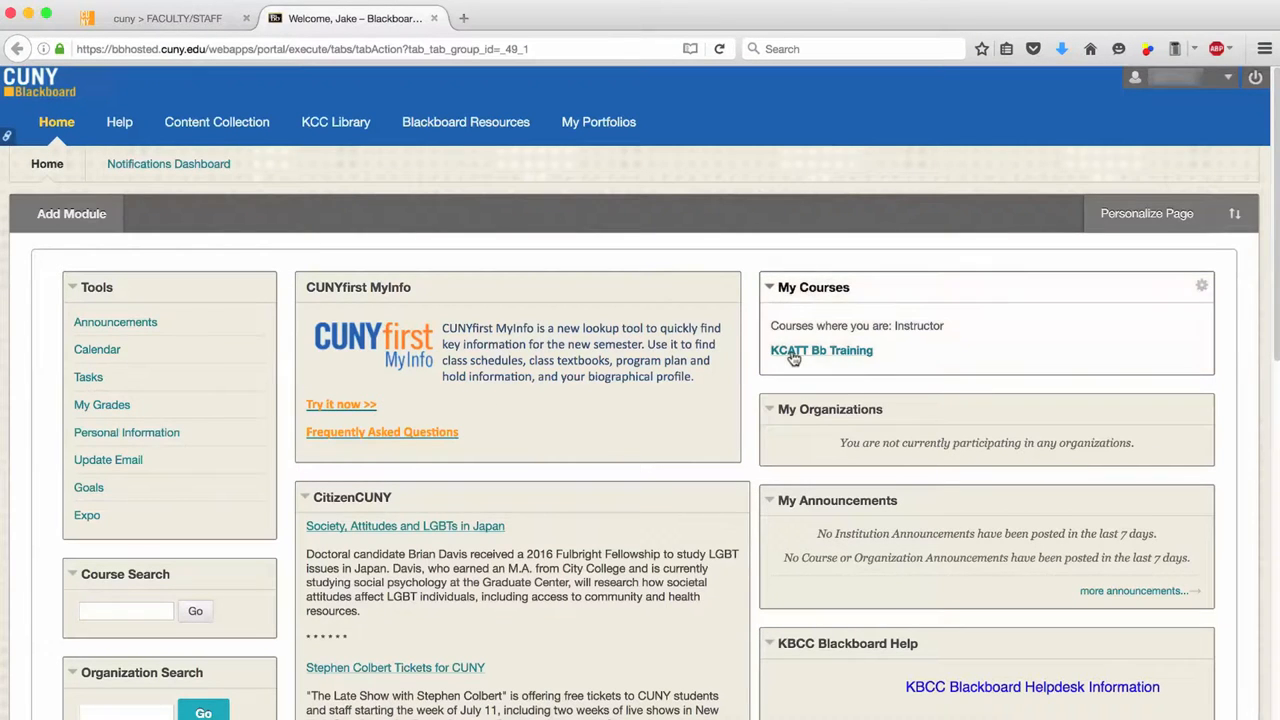
pyautogui.click(821, 350)
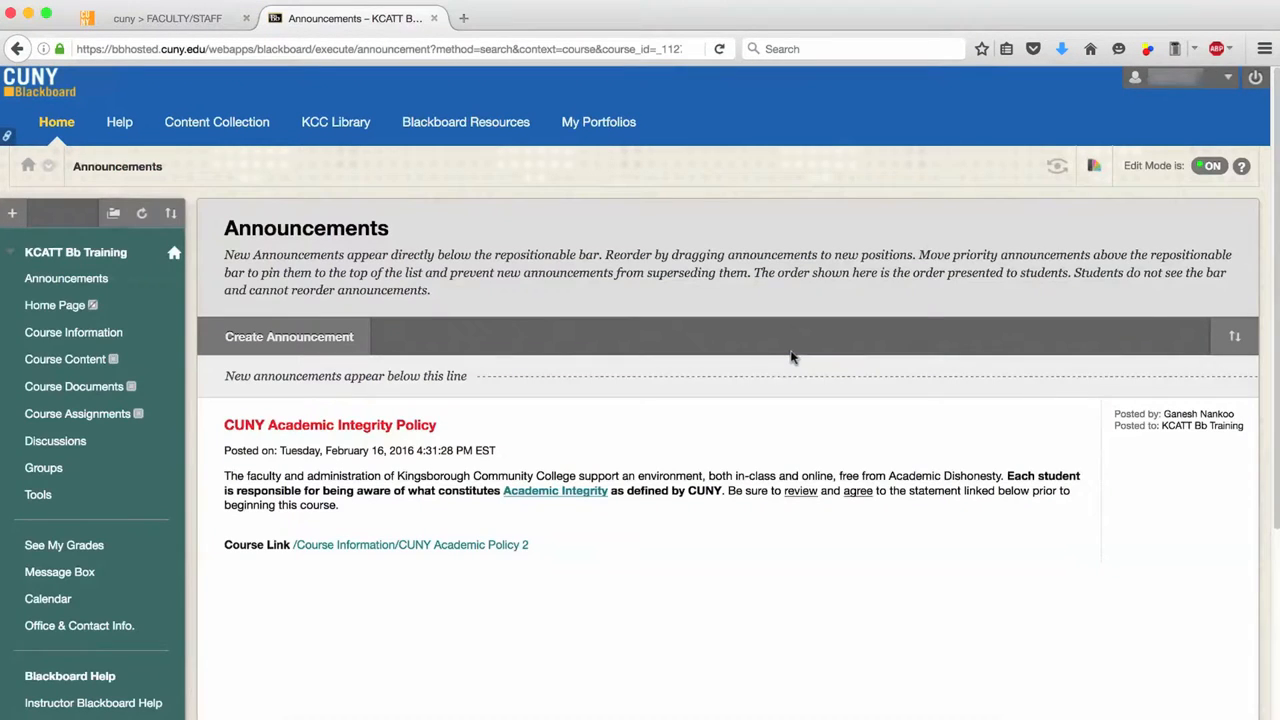
pyautogui.moveTo(73, 332)
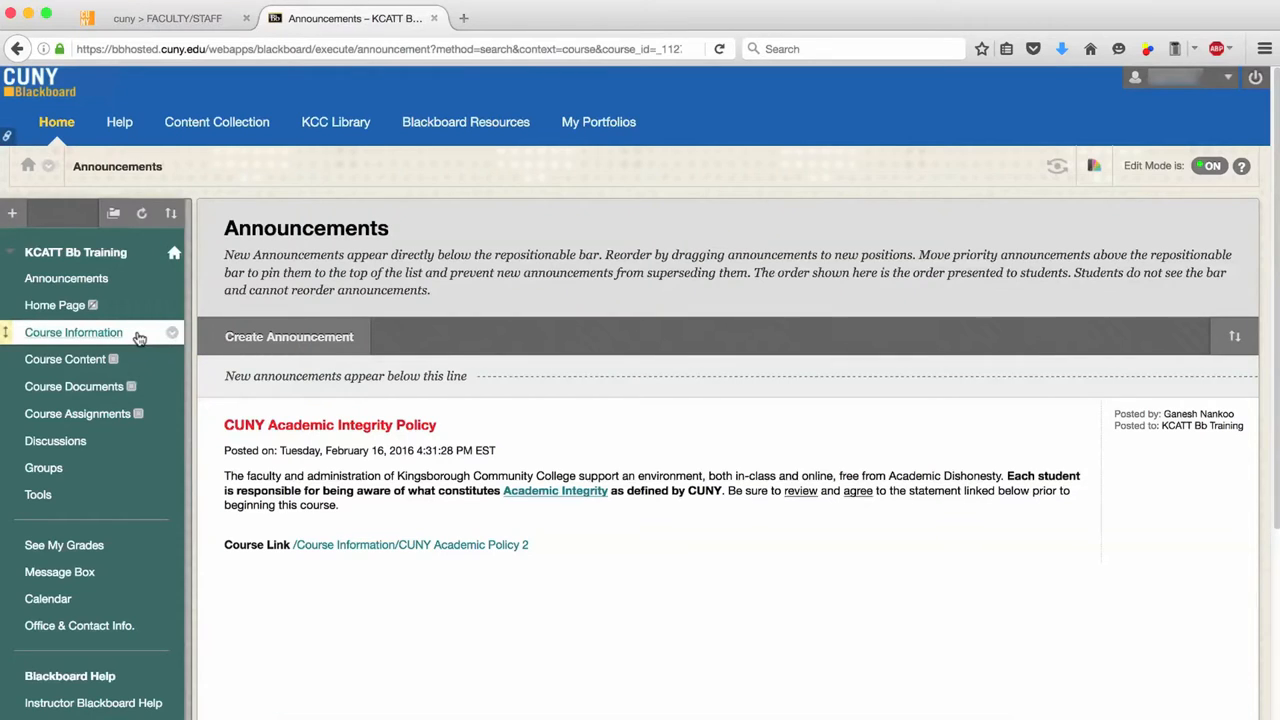
# On the Course Information page, create a new Item from Build Content.
pyautogui.click(73, 332)
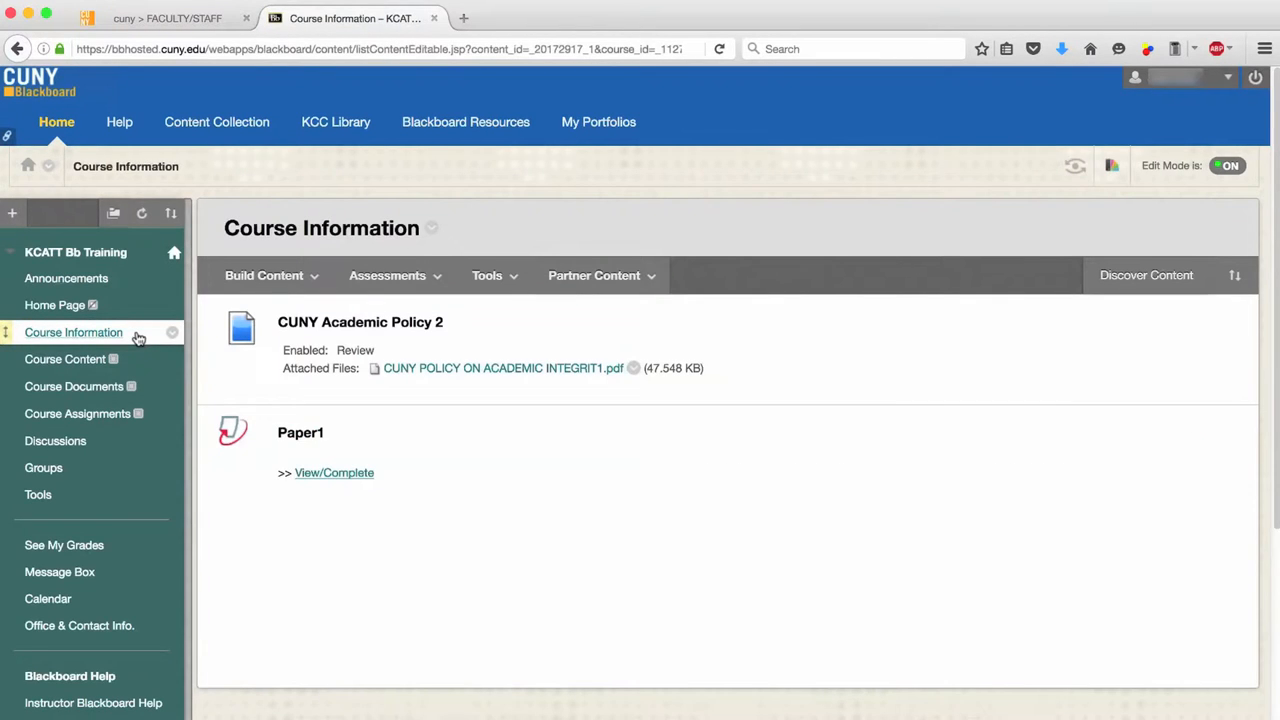
pyautogui.click(264, 275)
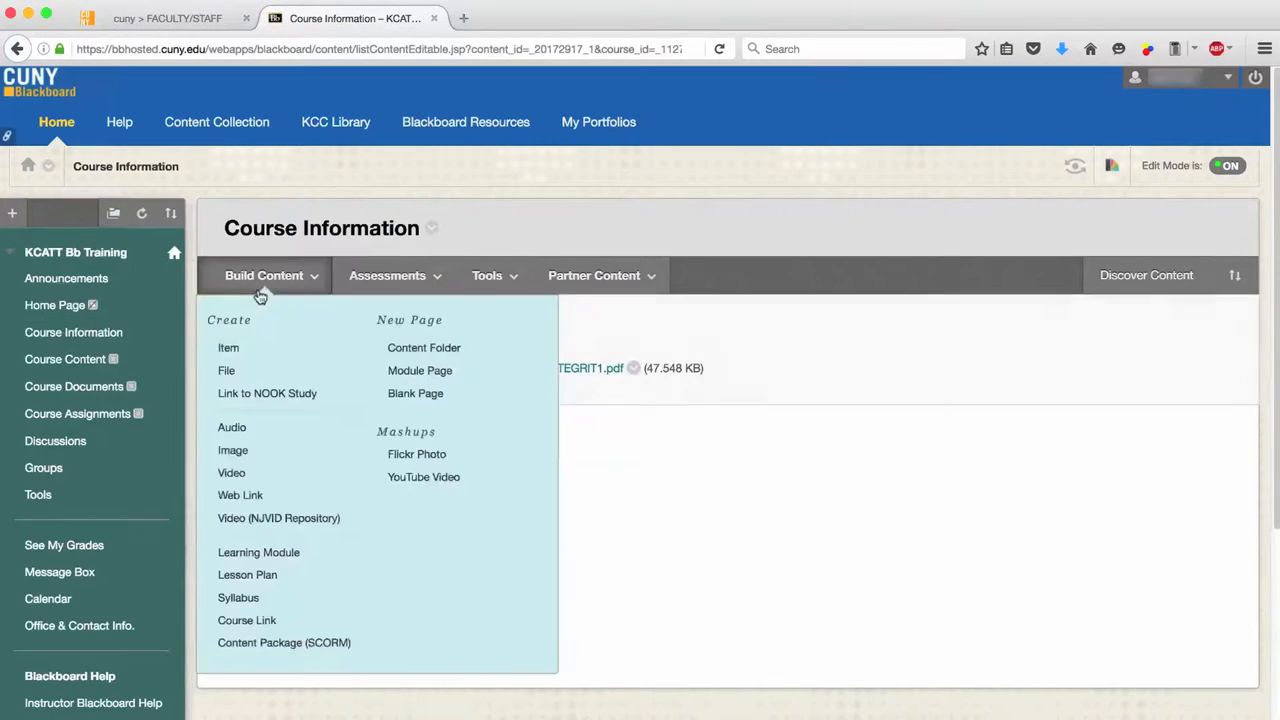
pyautogui.moveTo(291, 347)
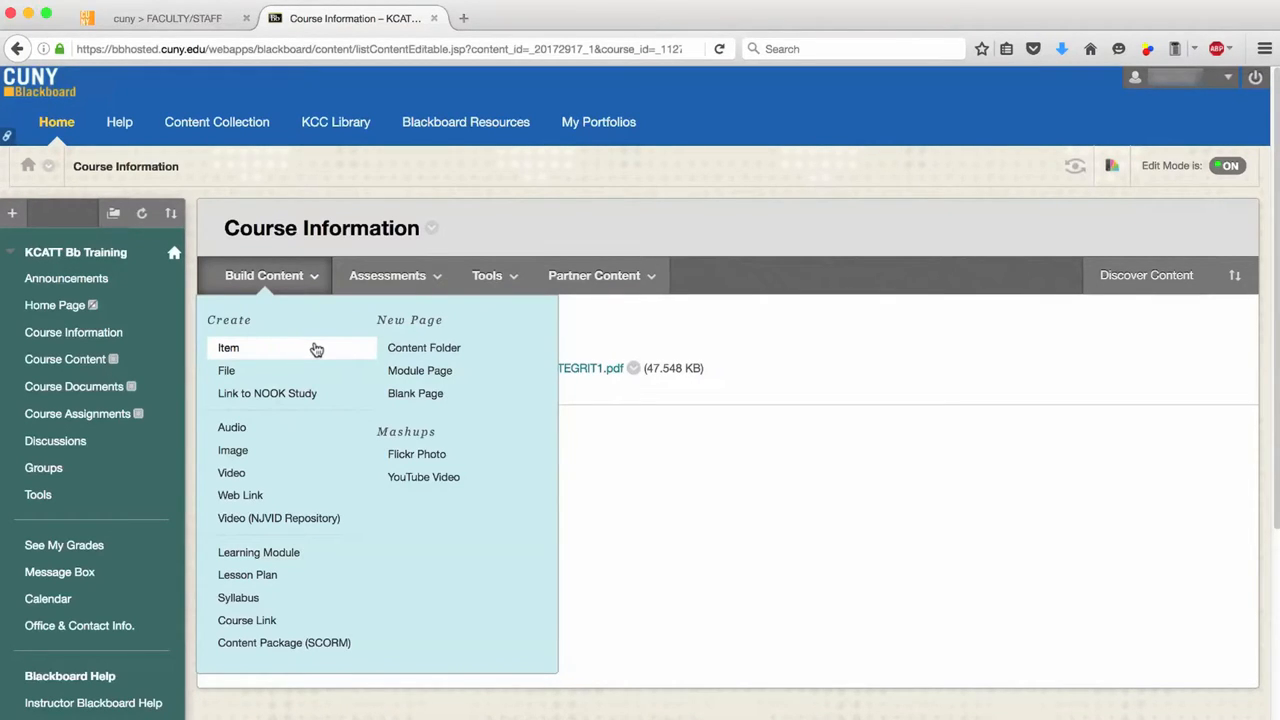
pyautogui.moveTo(318, 357)
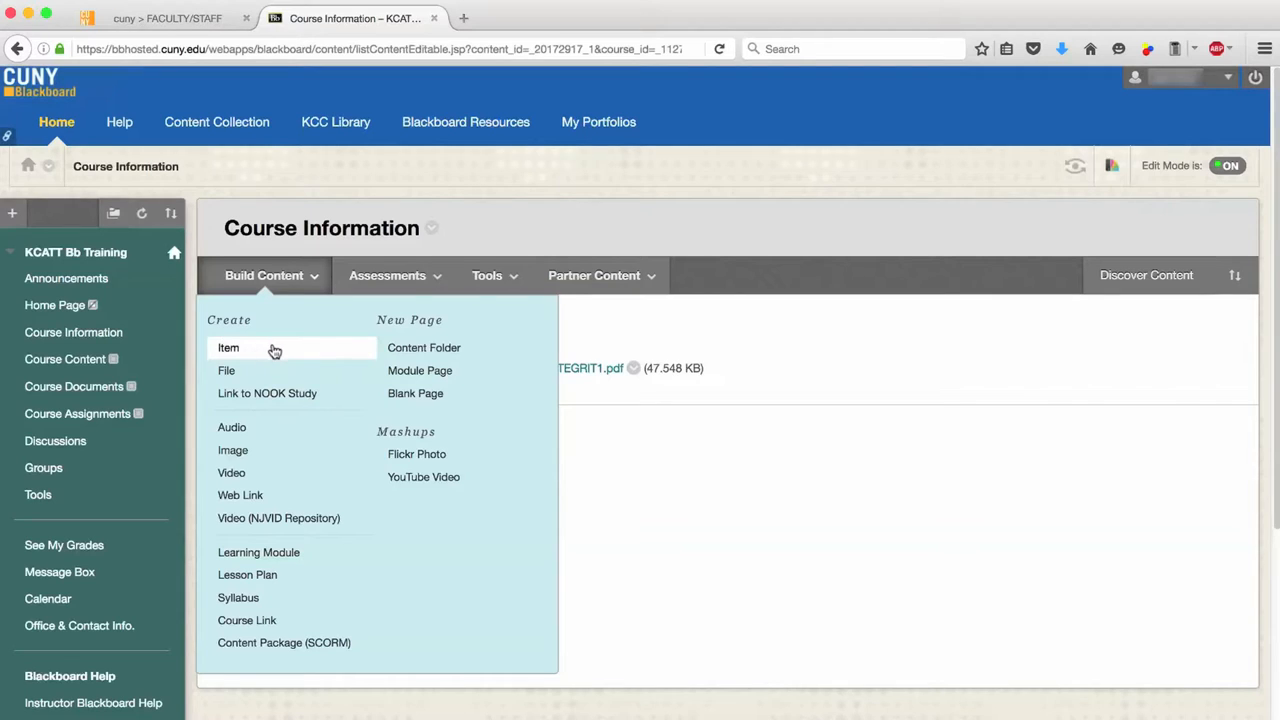
pyautogui.click(228, 347)
pyautogui.write('Course Syll')
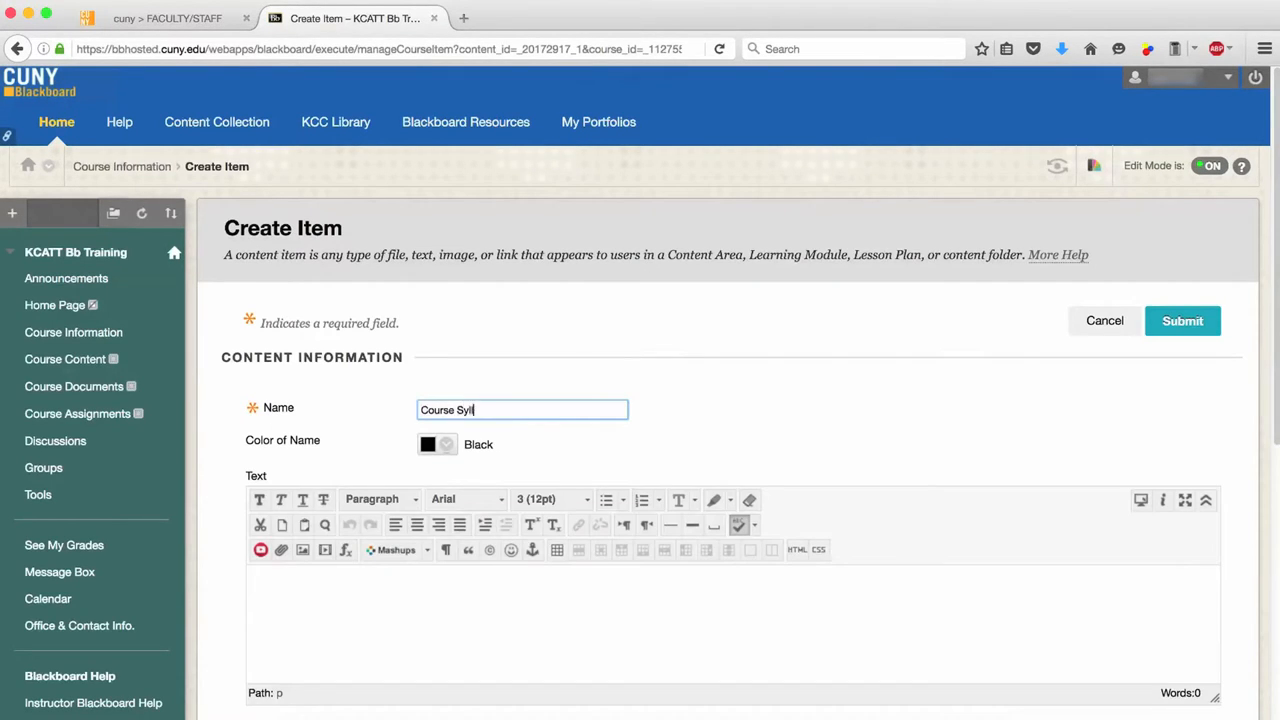
# Enter the description 'This is the syllabus.' and scroll down to Attachments.
pyautogui.write('This is the syllabus.')
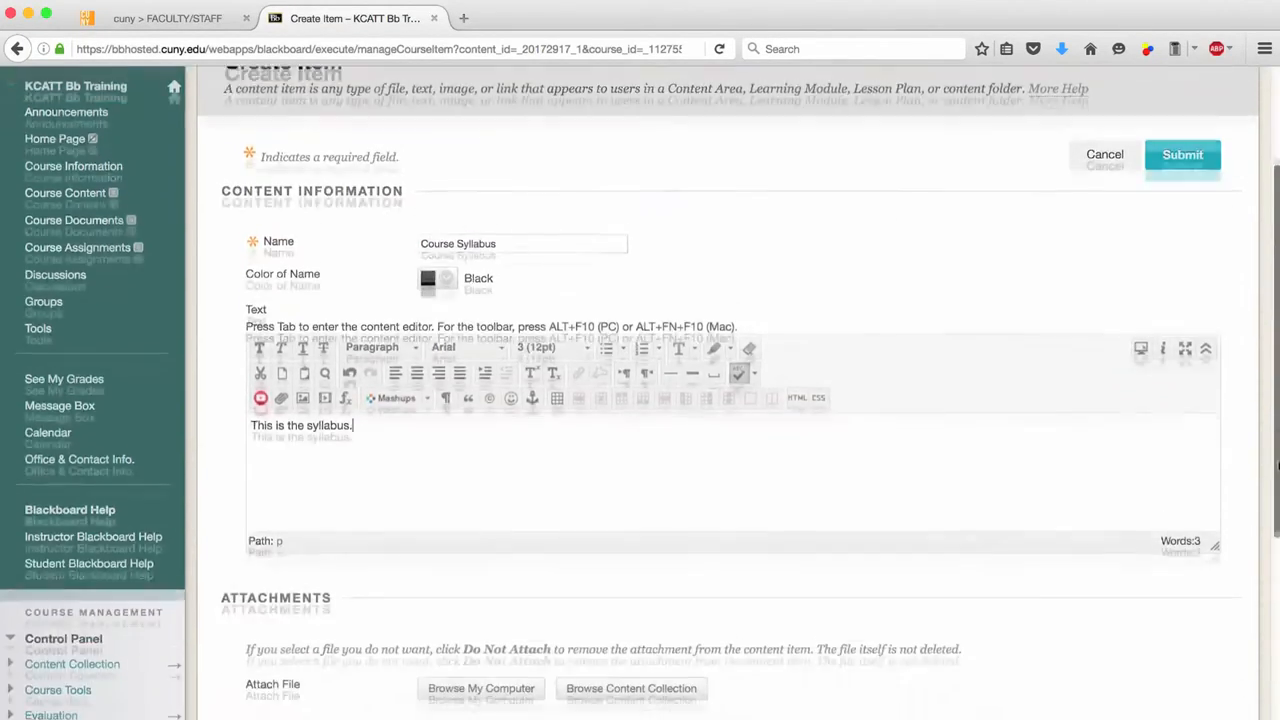
pyautogui.scroll(-3)
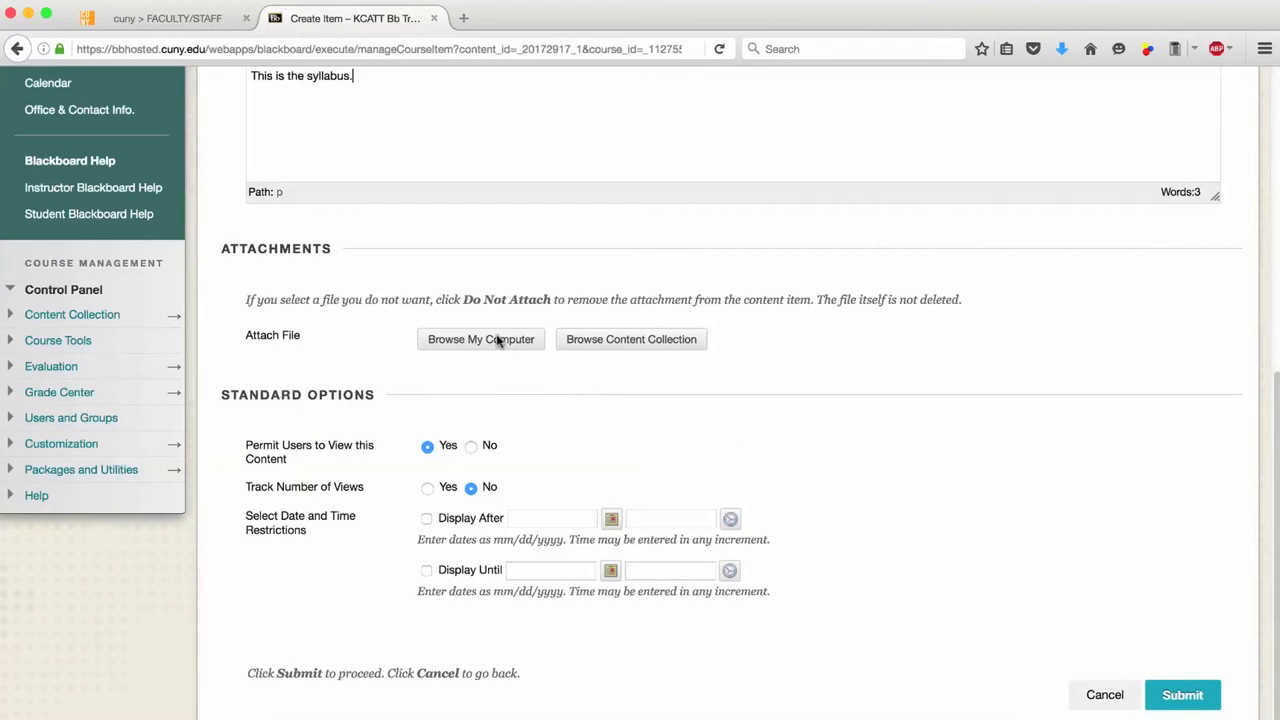
# Attach ITEM UPLOADED.docx and ITEM UPLOADED.pdf from Downloads to the item.
pyautogui.click(480, 339)
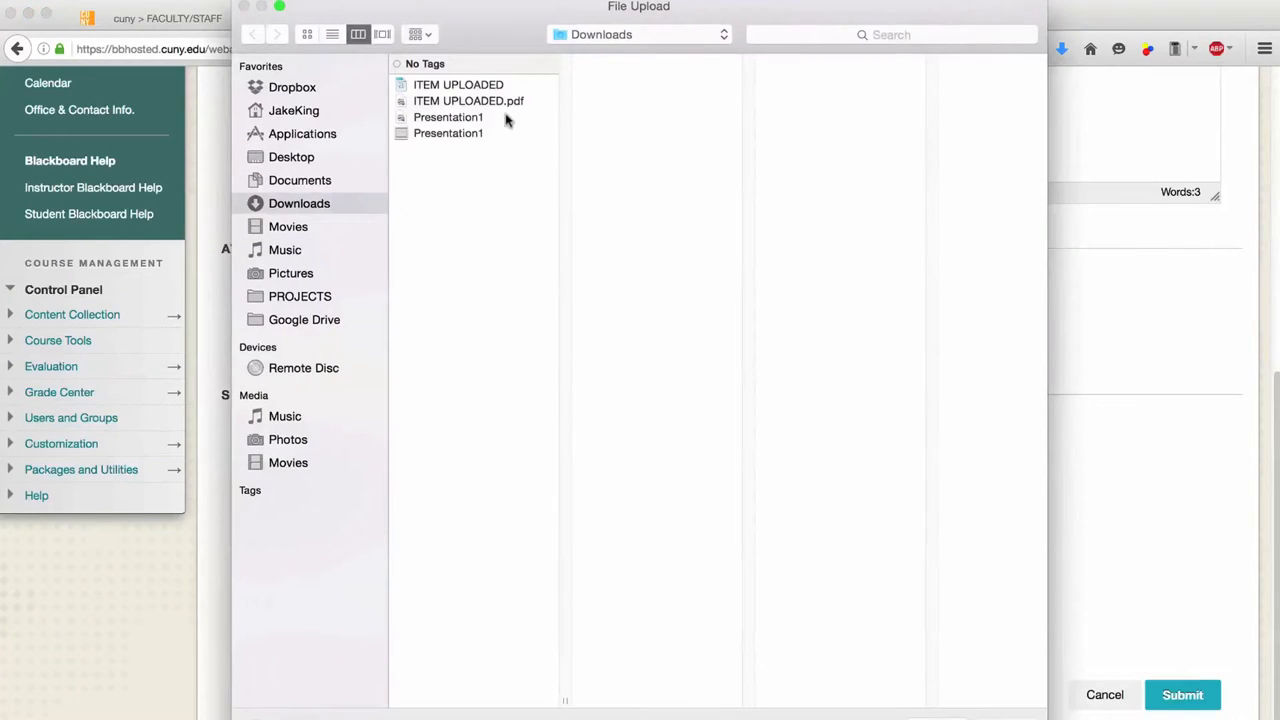
pyautogui.click(458, 84)
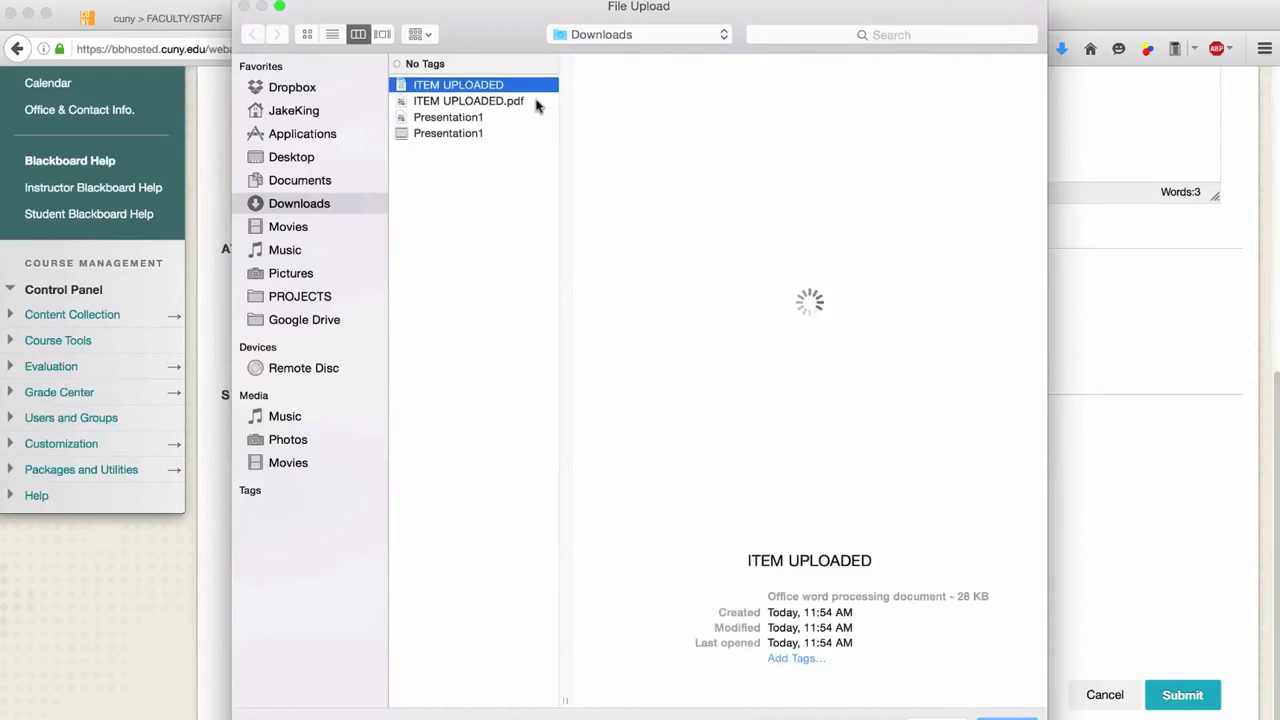
pyautogui.moveTo(508, 101)
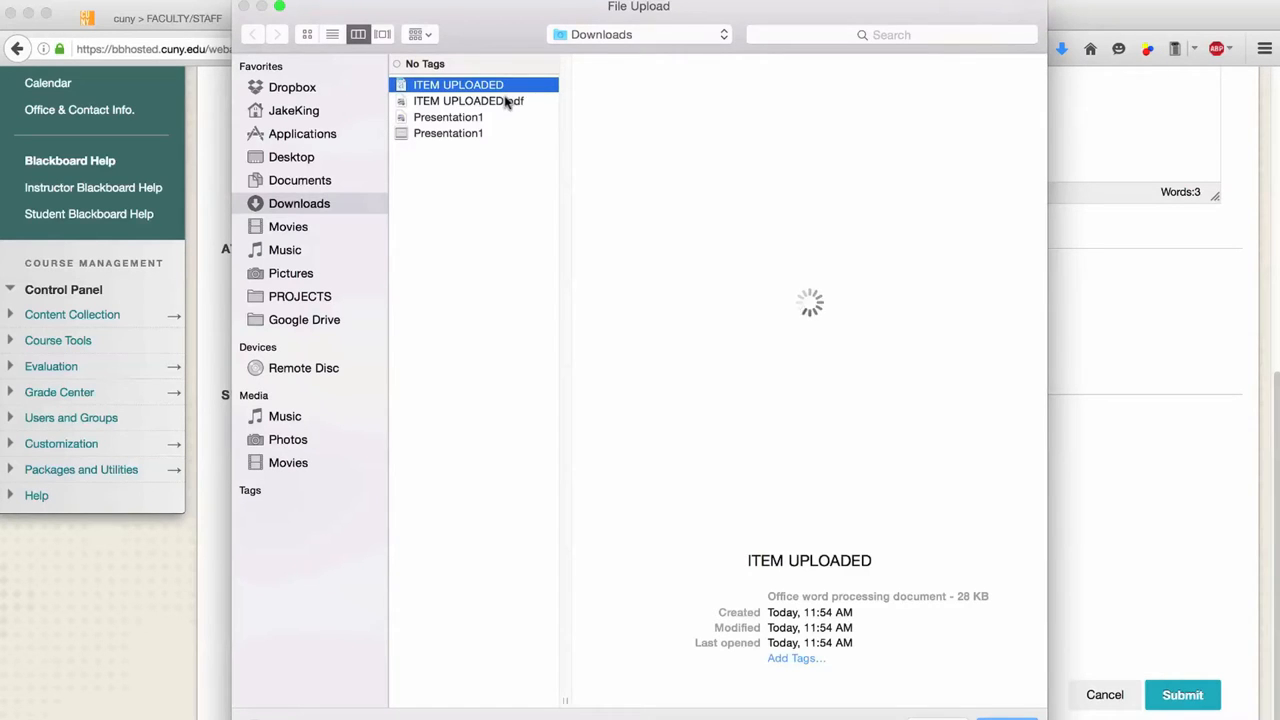
pyautogui.click(1182, 695)
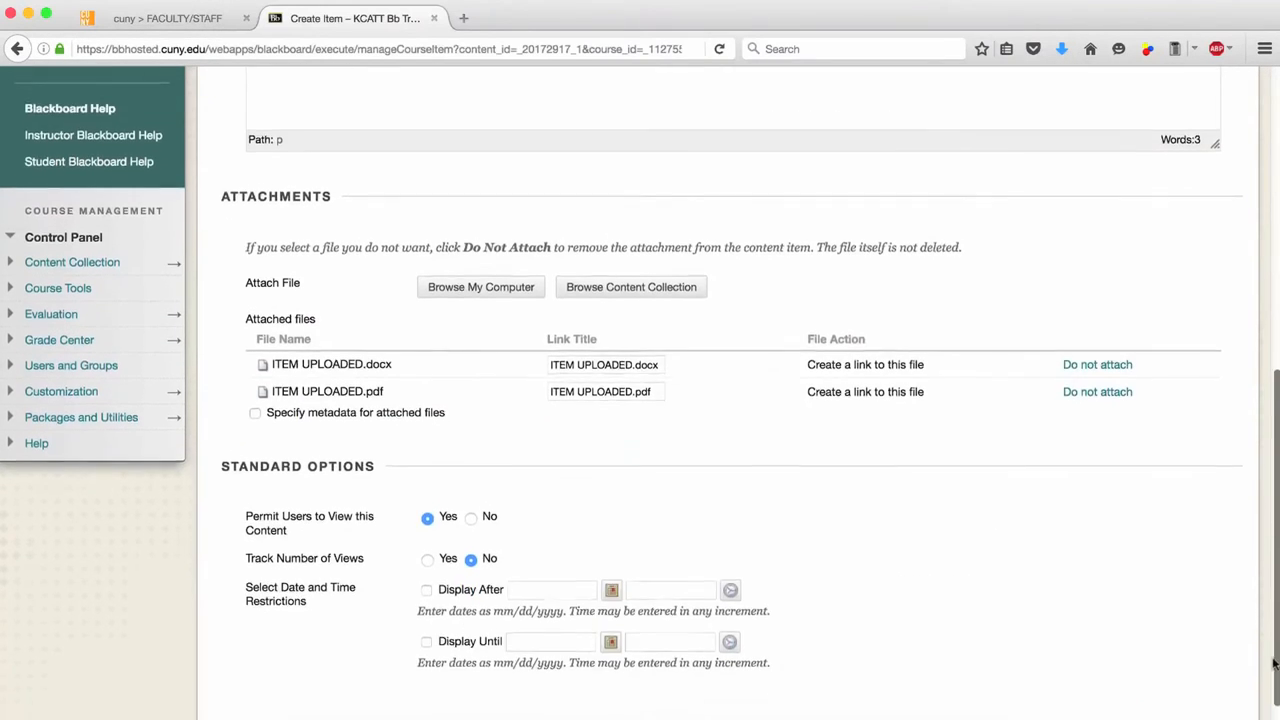